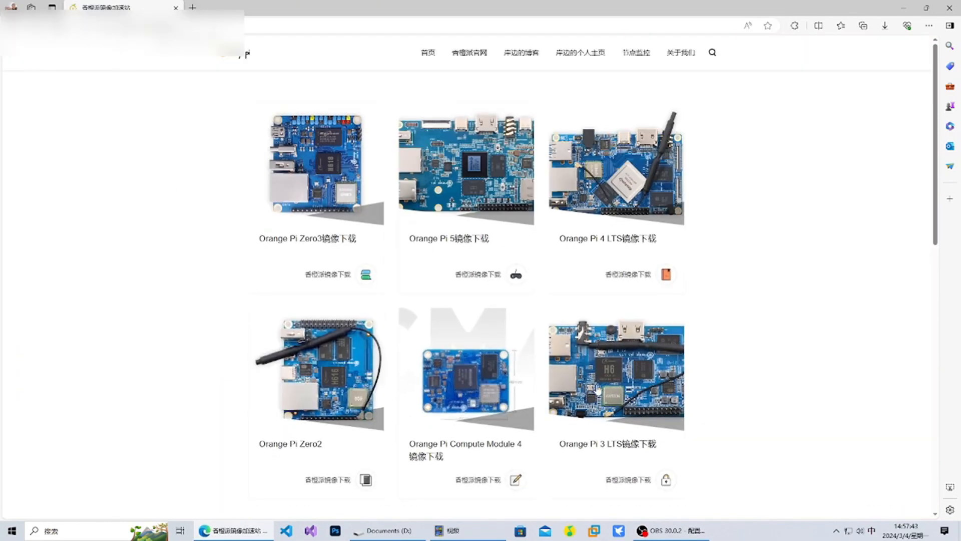
Download the Orange Pi Zero2 Ubuntu jammy server linux6.1.31 image (584.8 MB)
scroll("down", 3)
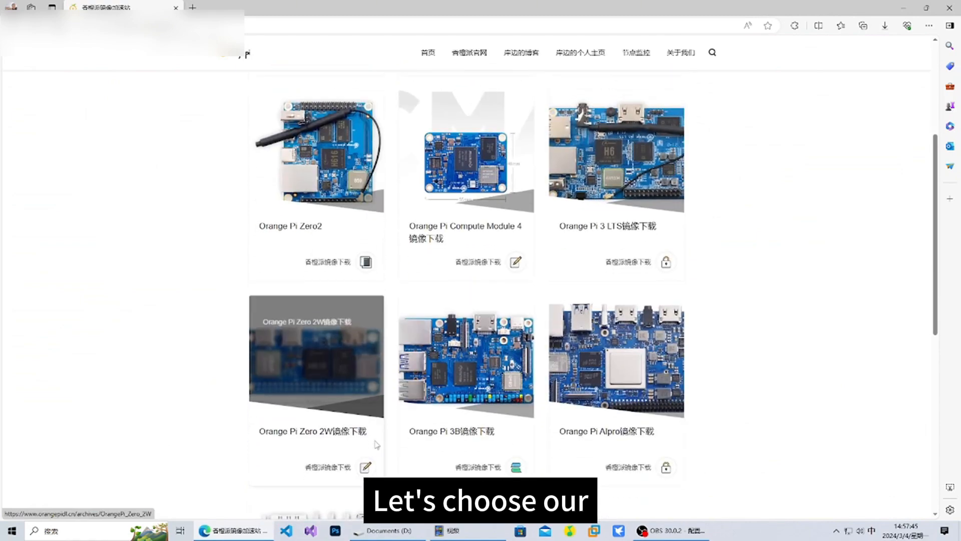
scroll("down", 3)
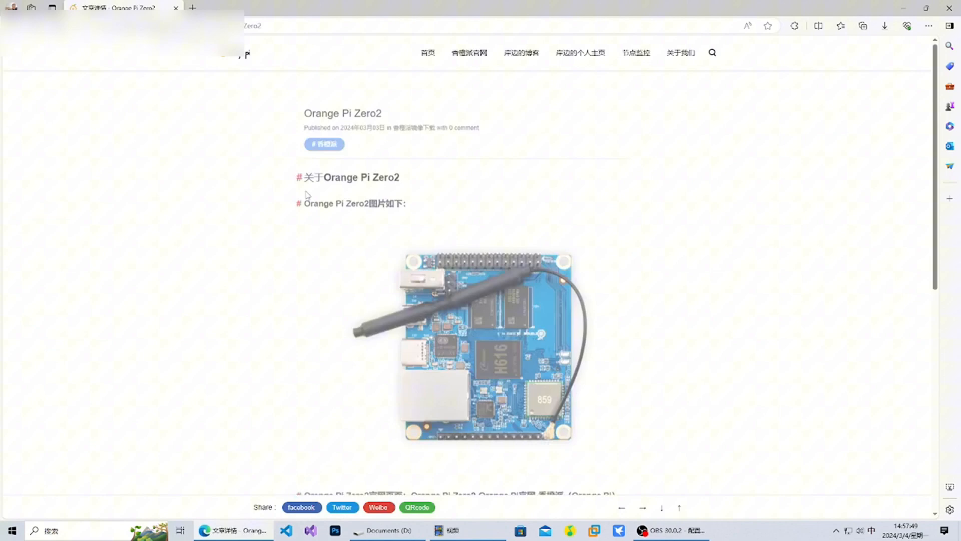
left_click(195, 8)
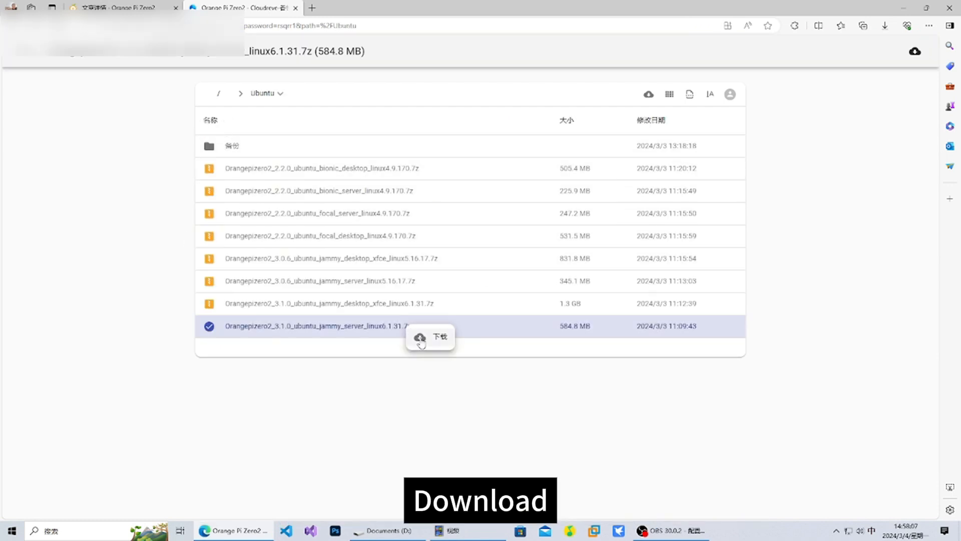
left_click(438, 337)
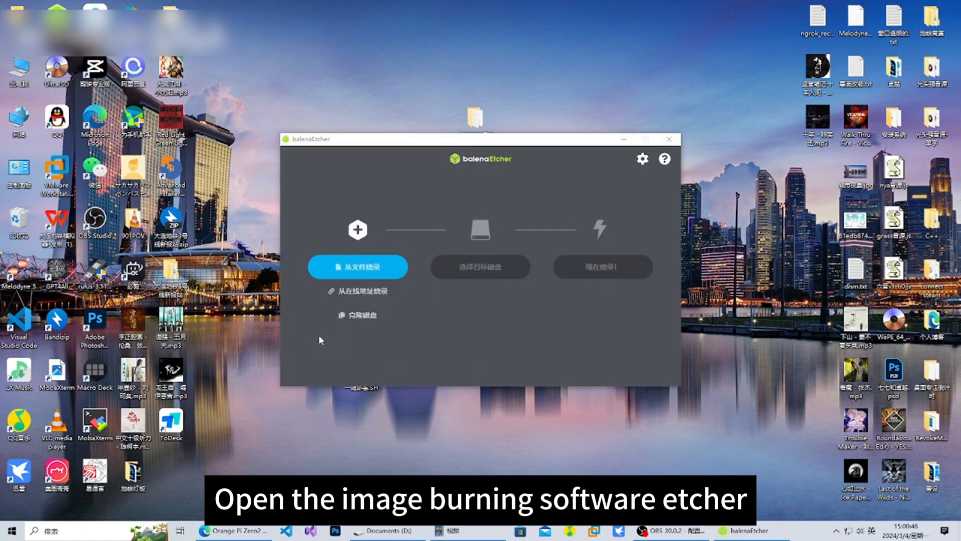
Flash the downloaded Ubuntu jammy image onto the Generic USB Device TF card in balenaEtcher
left_click(357, 267)
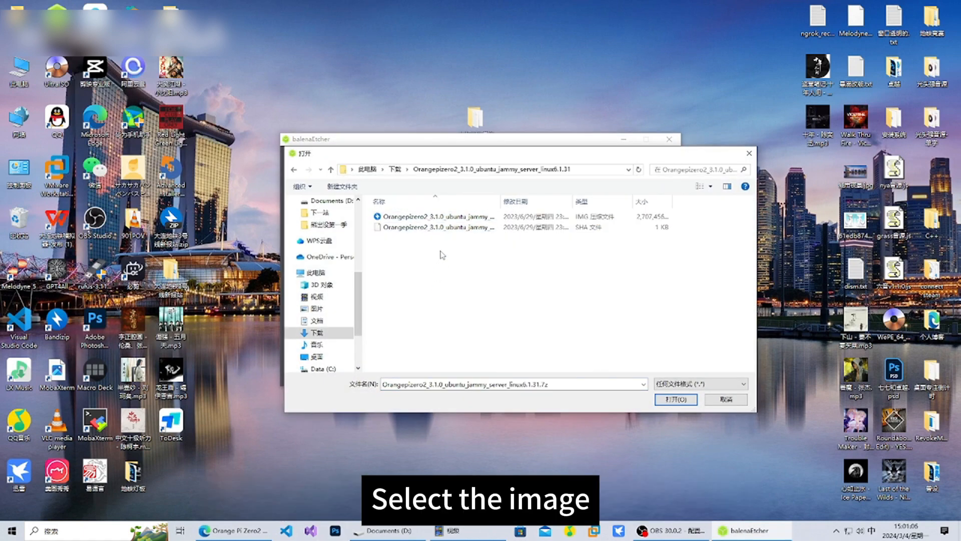
left_click(676, 399)
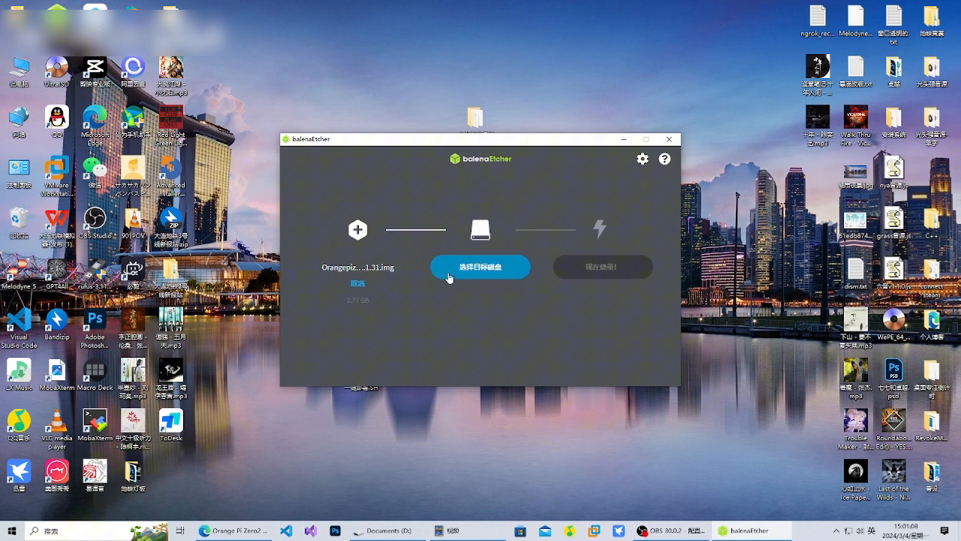
left_click(480, 267)
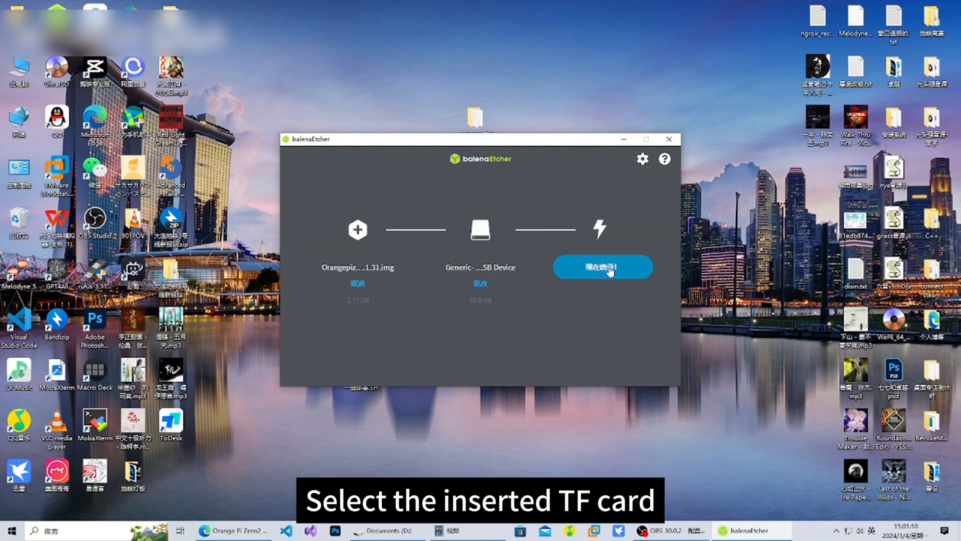
left_click(603, 266)
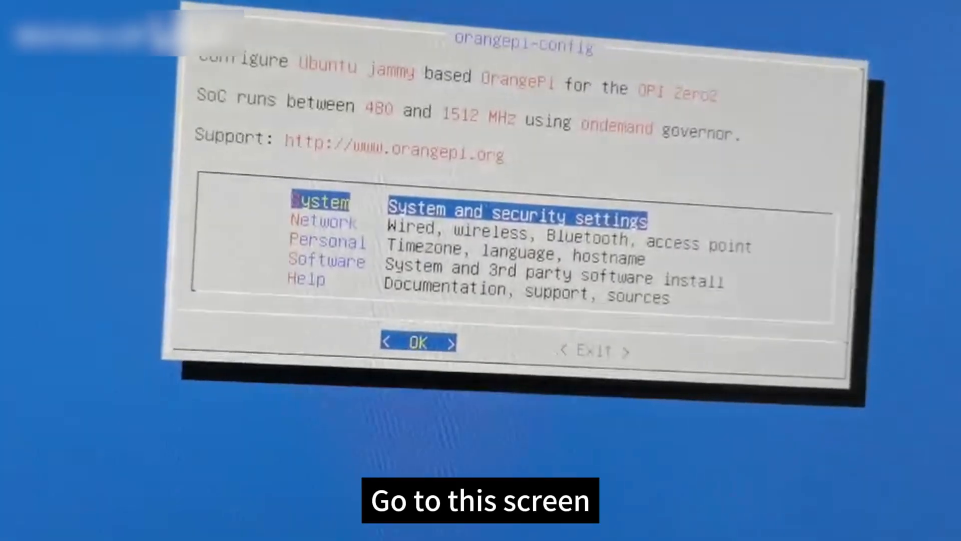
key("Down")
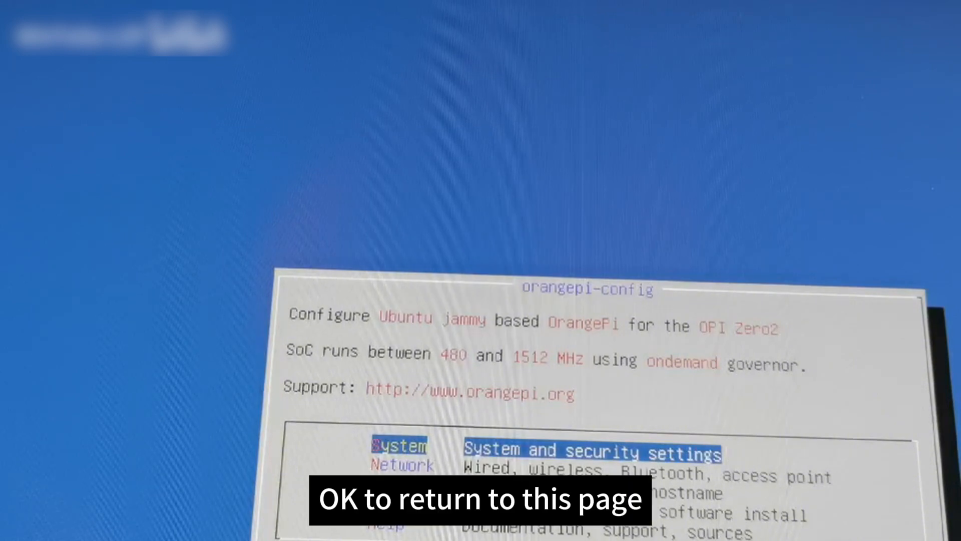
Set the timezone to an Asian city via orangepi-config Personal > Timezone
key("Down")
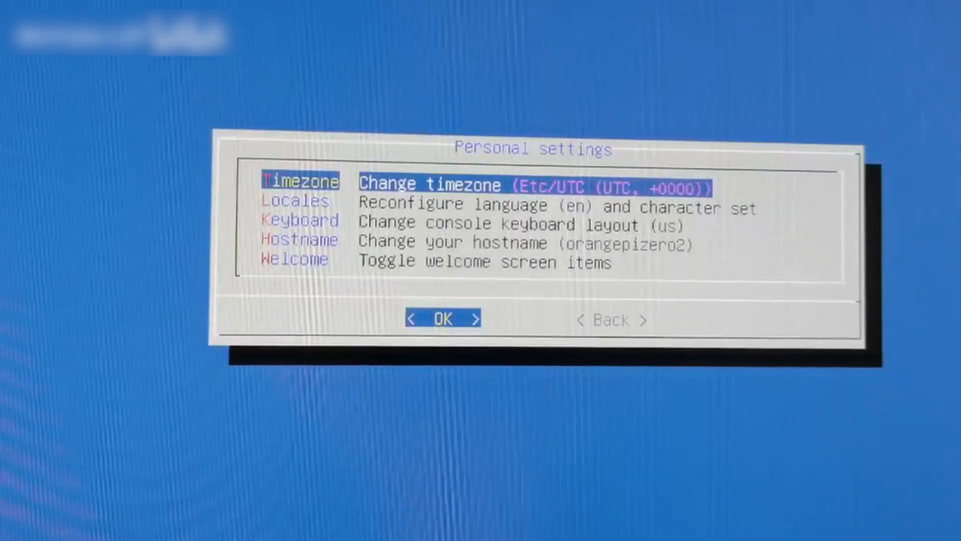
left_click(442, 318)
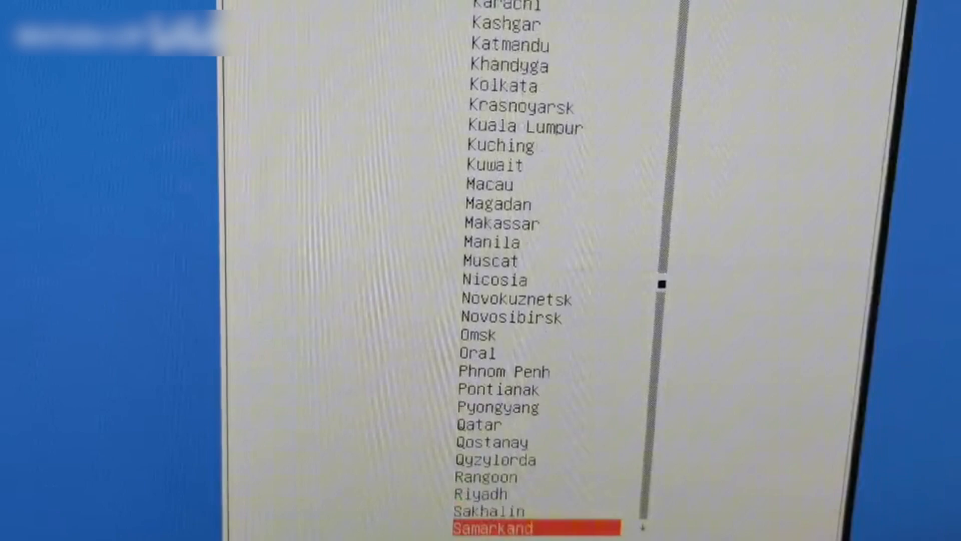
key("Enter")
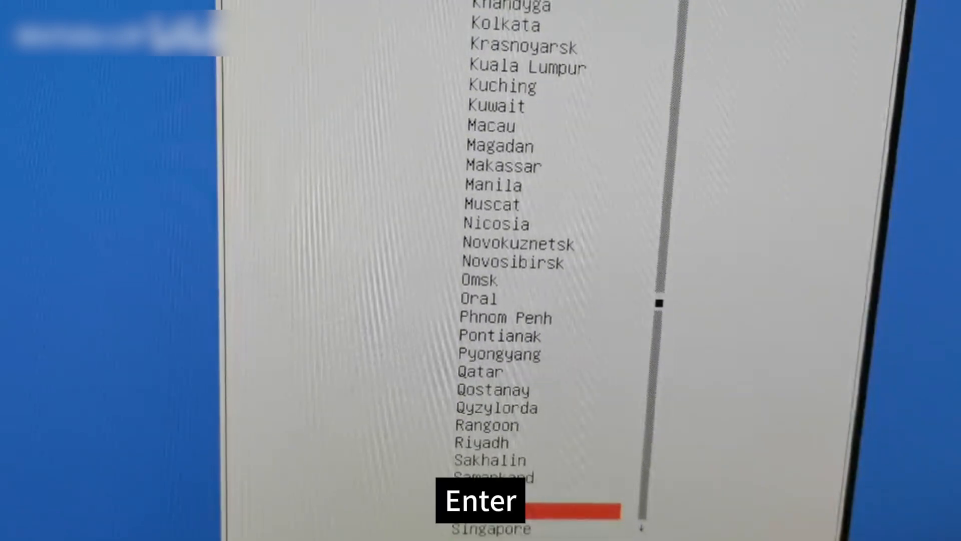
key("Enter")
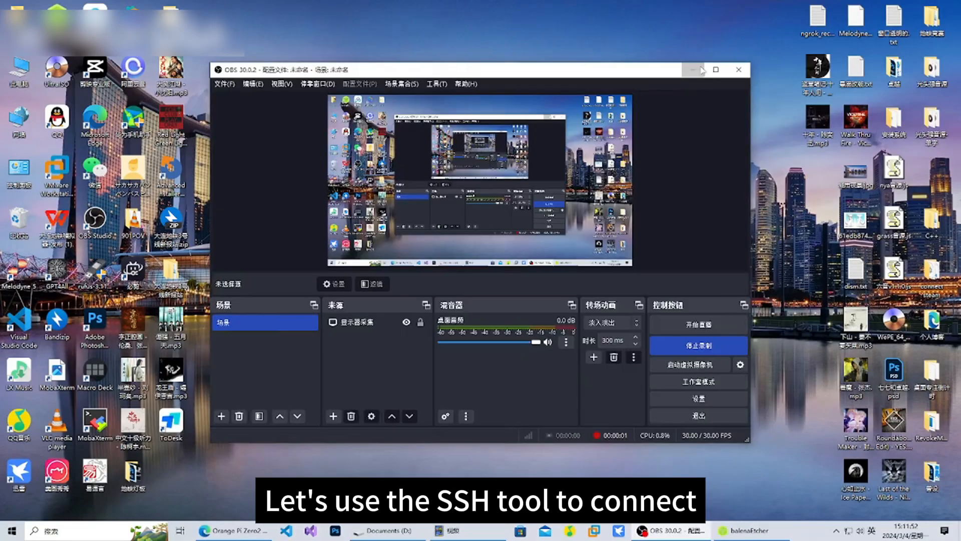
Create an SSH session to 192.168.10.70 in MobaXterm and start connecting
left_click(693, 68)
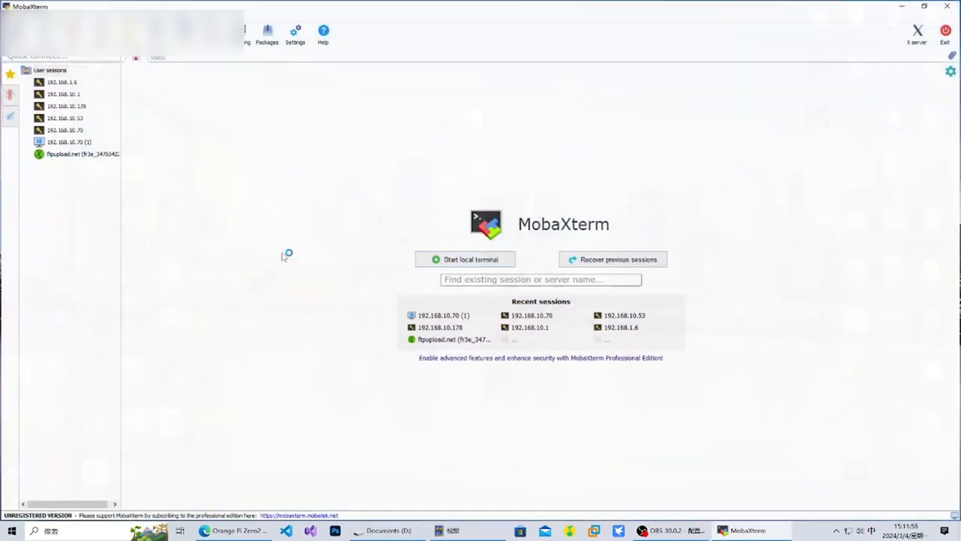
left_click(924, 6)
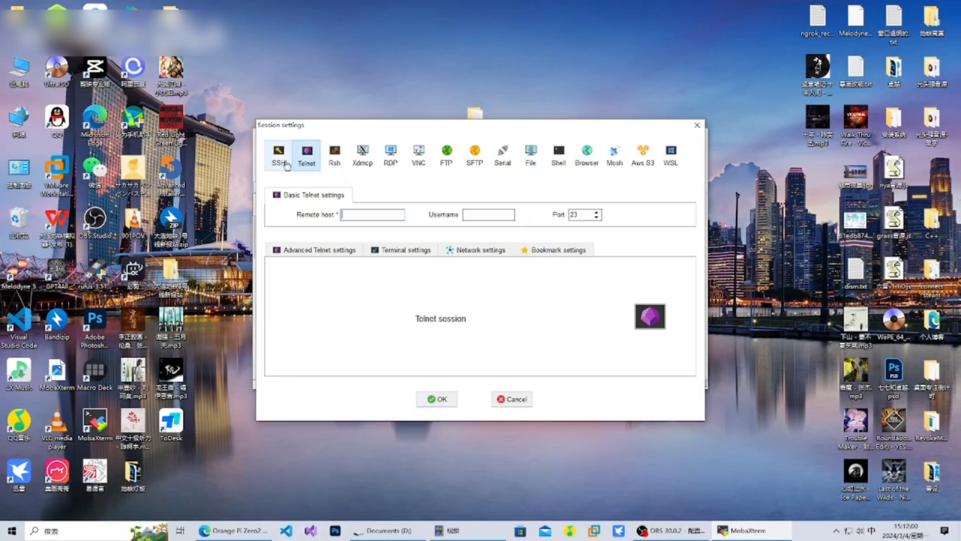
left_click(278, 155)
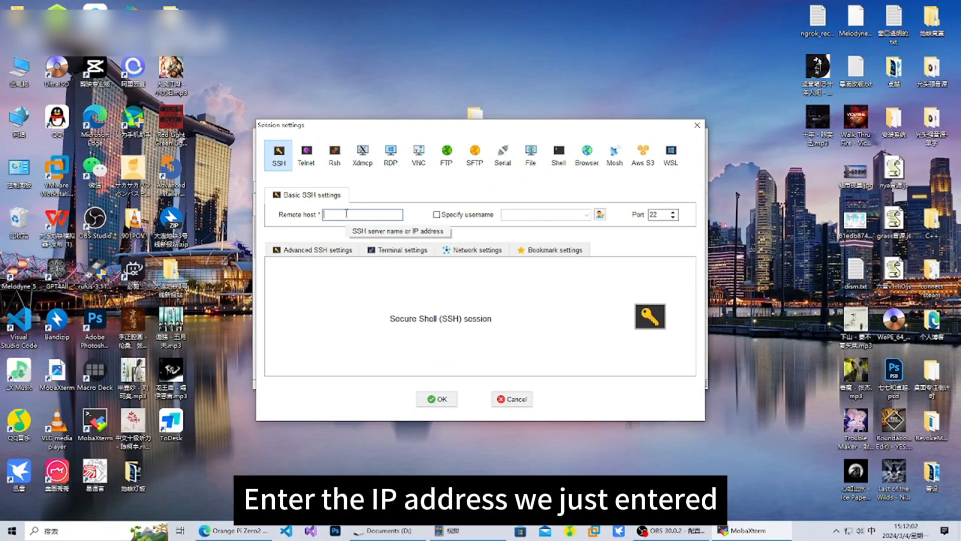
type("192.169")
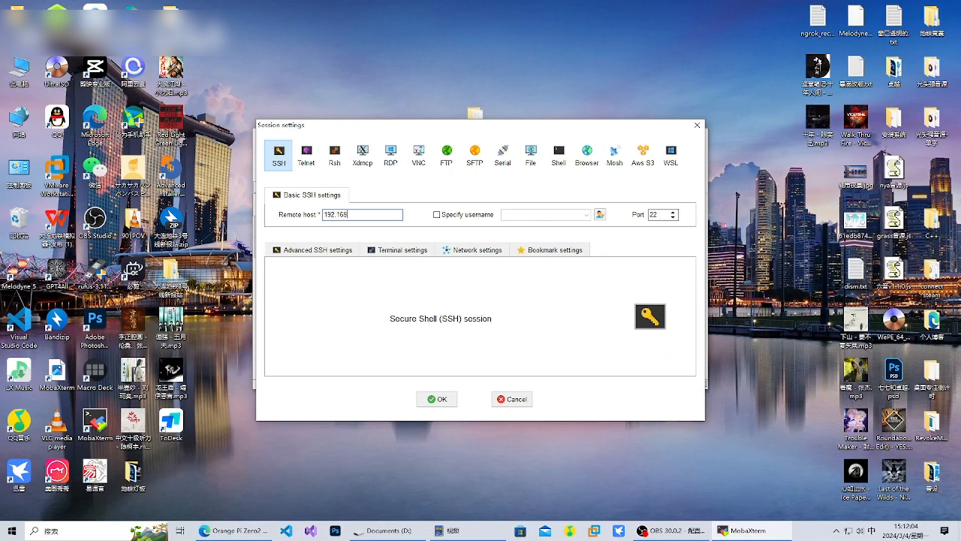
left_click(512, 399)
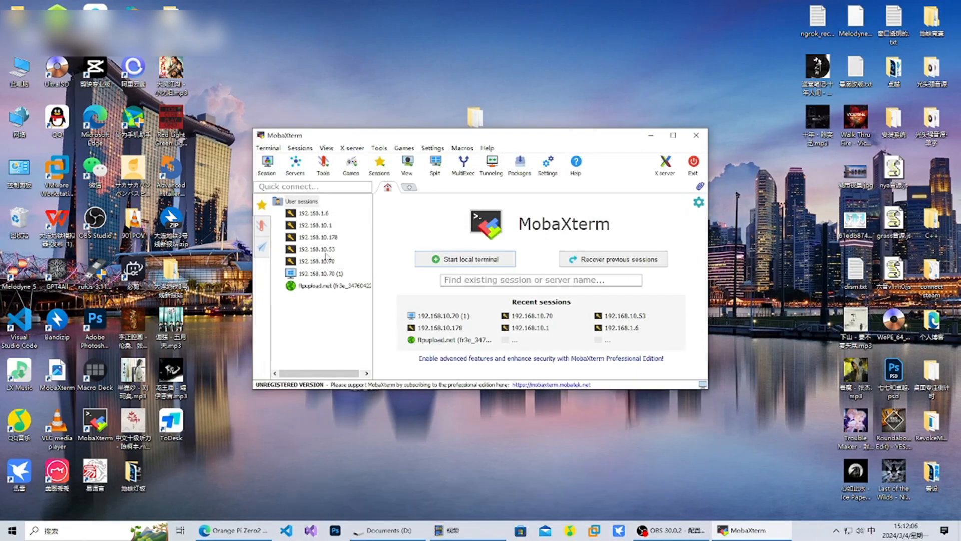
double_click(314, 261)
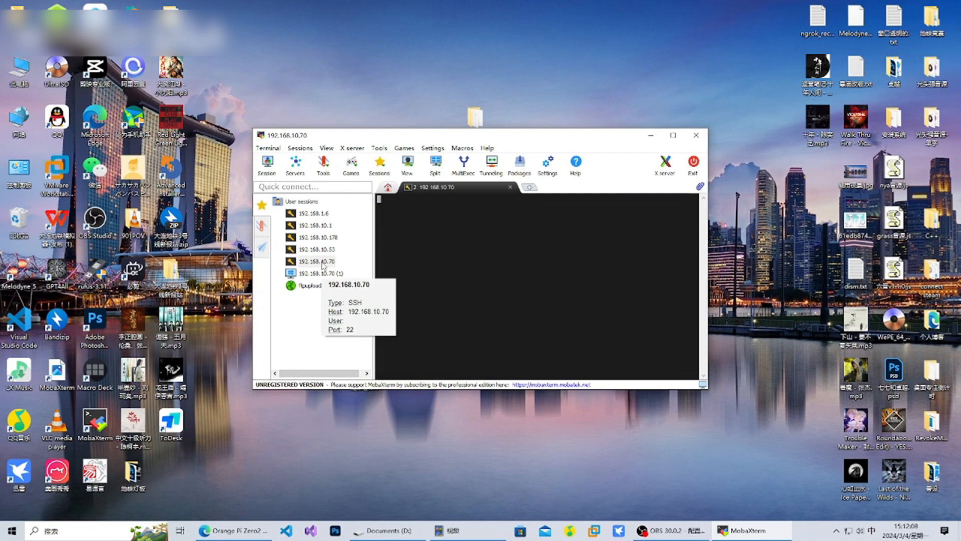
double_click(316, 261)
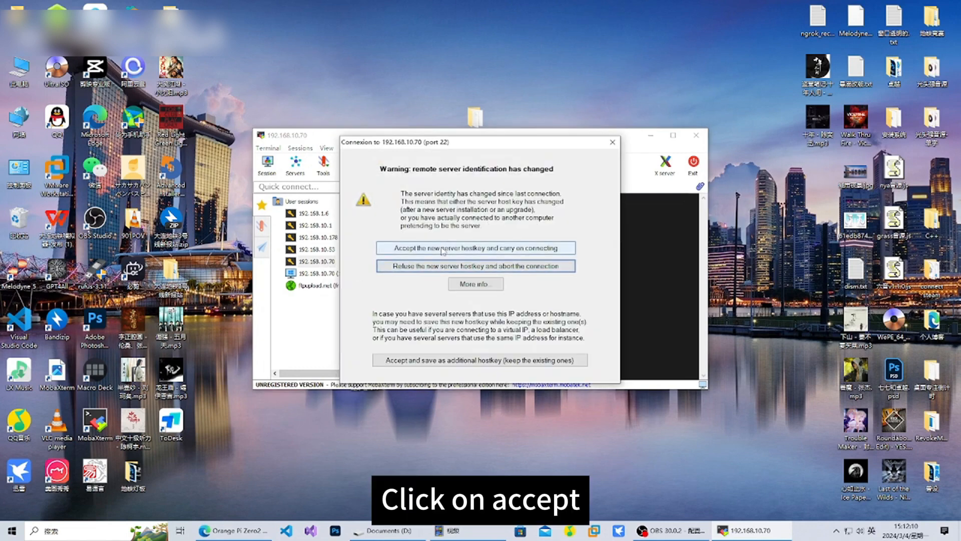
Accept the new host key, log in as root, and answer the save-password prompt
left_click(475, 248)
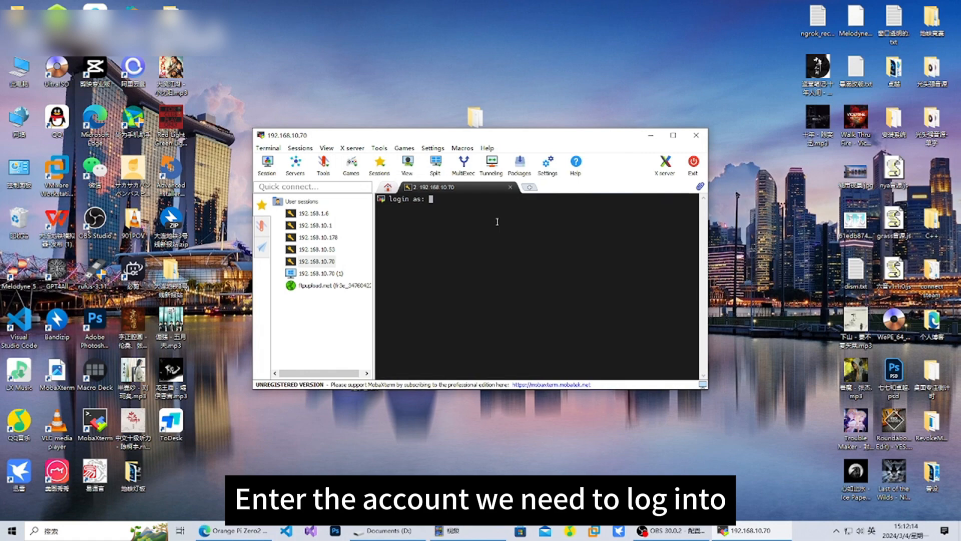
type("root")
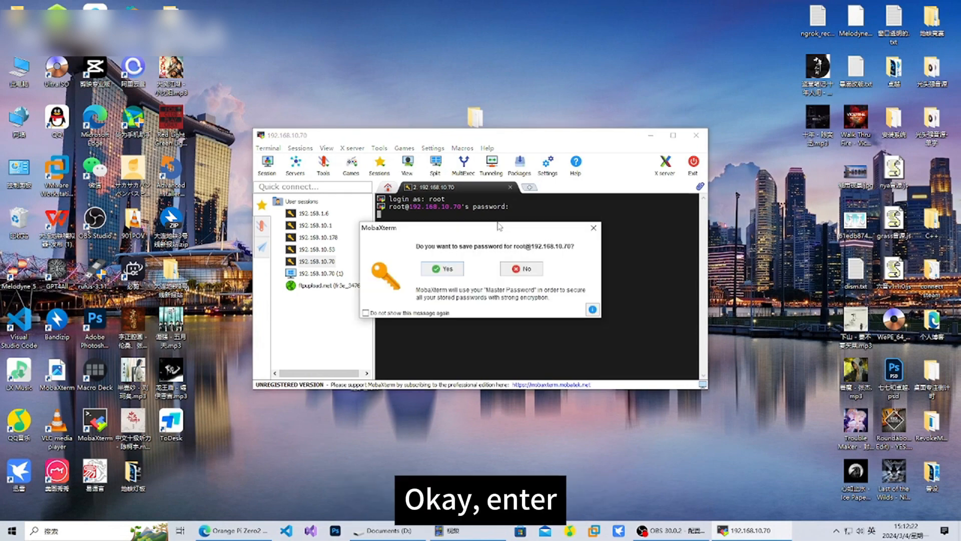
left_click(521, 268)
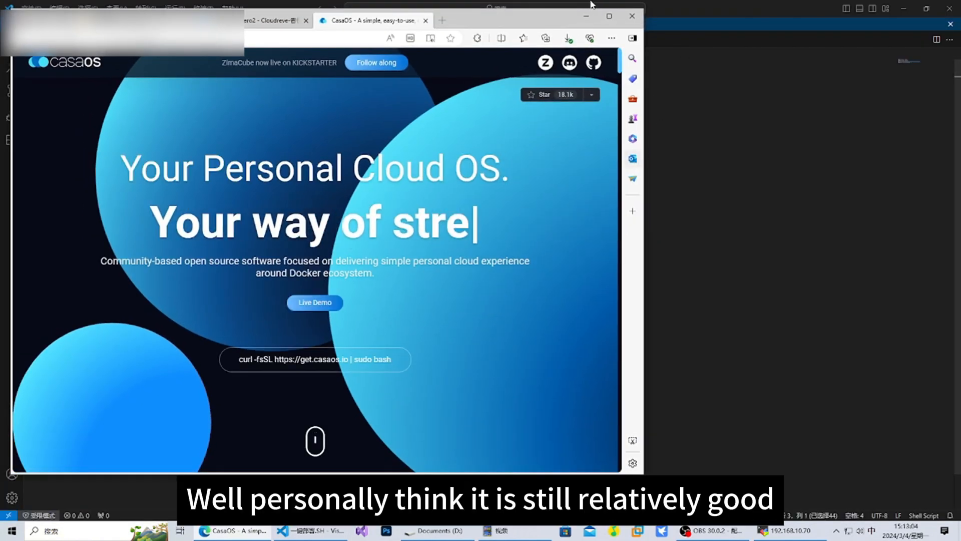
left_click(307, 530)
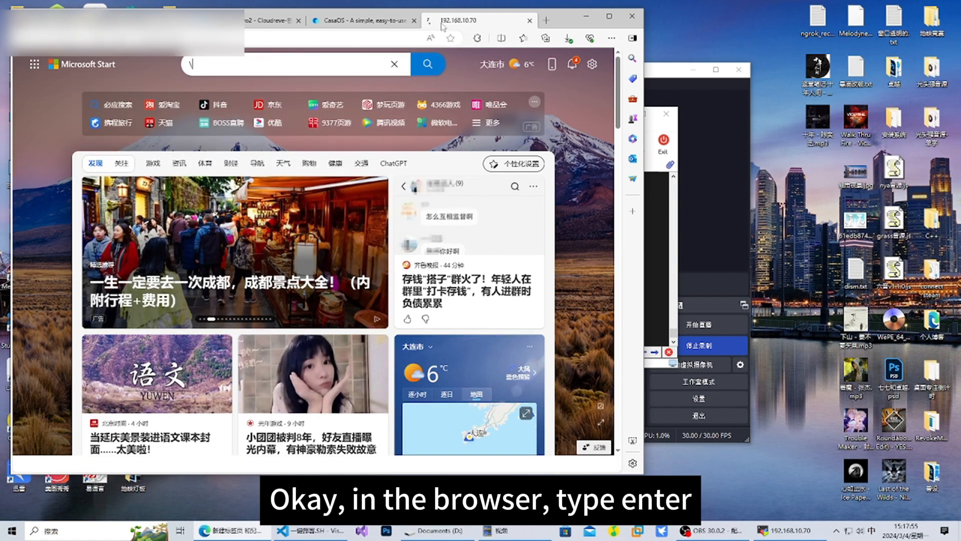
Load 192.168.10.70 in a new Edge tab
key("Enter")
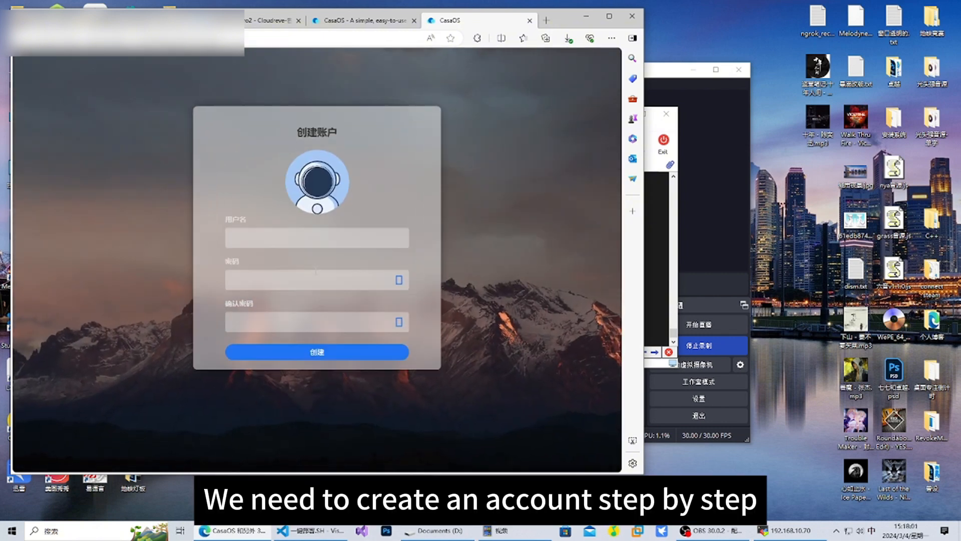
Finish CasaOS first-time setup and return to the MobaXterm terminal
left_click(317, 352)
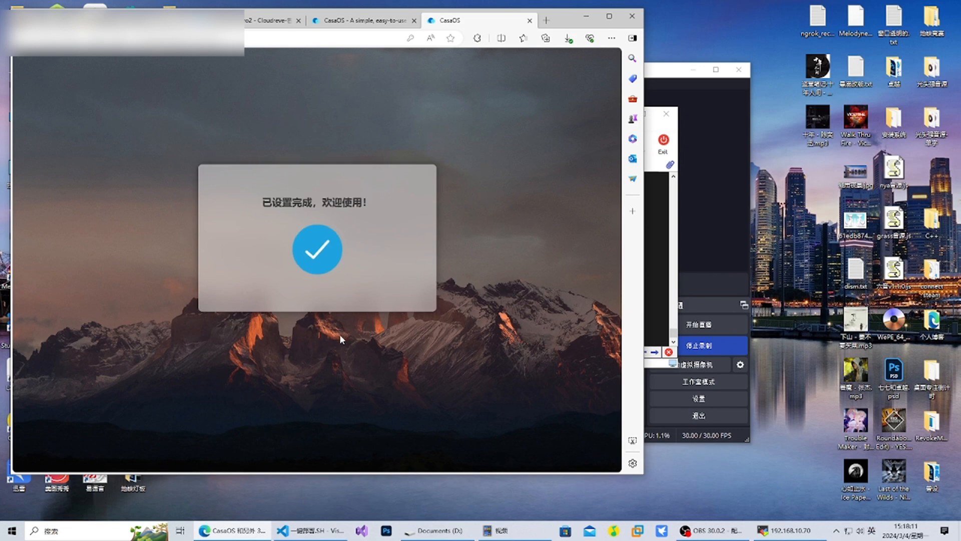
left_click(314, 250)
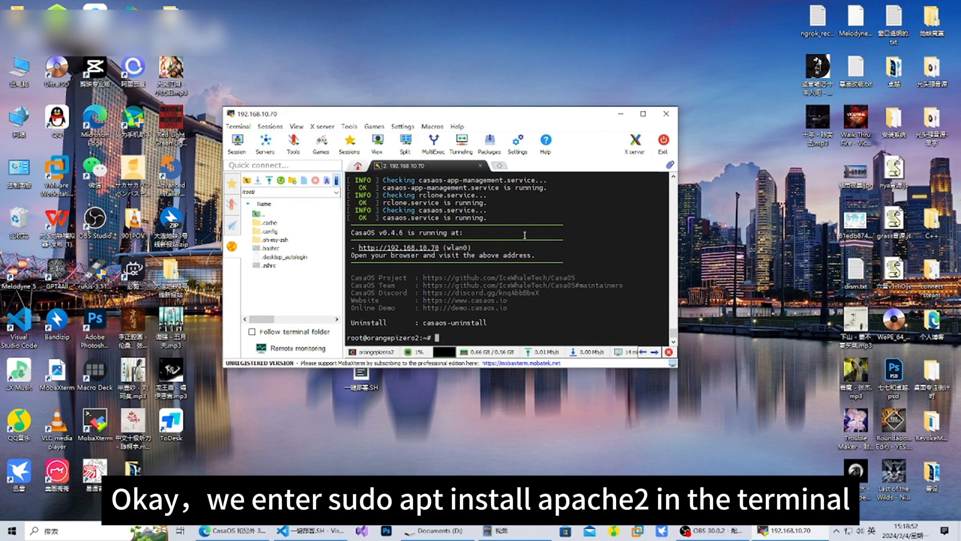
Install Apache2 with 'sudo apt install apache2'
type("sudo apt")
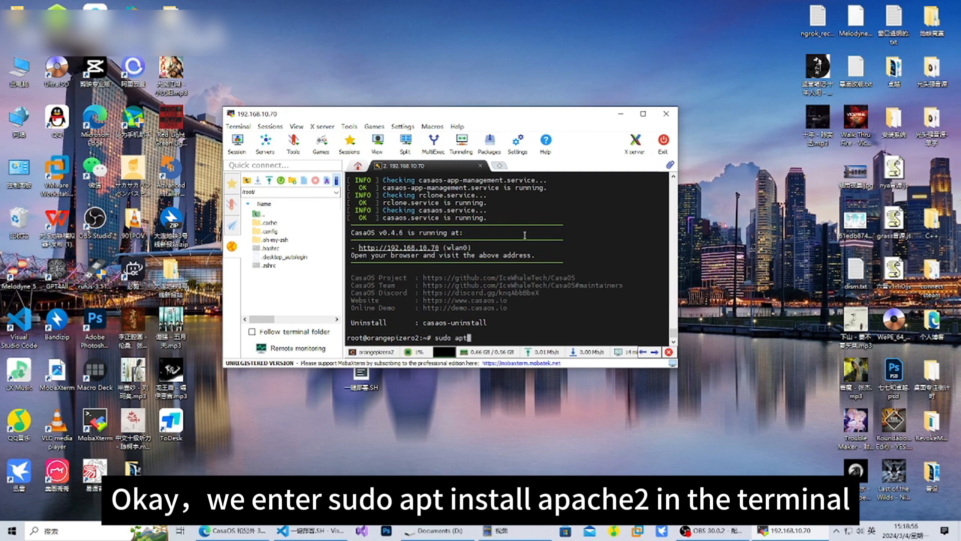
type("install apa")
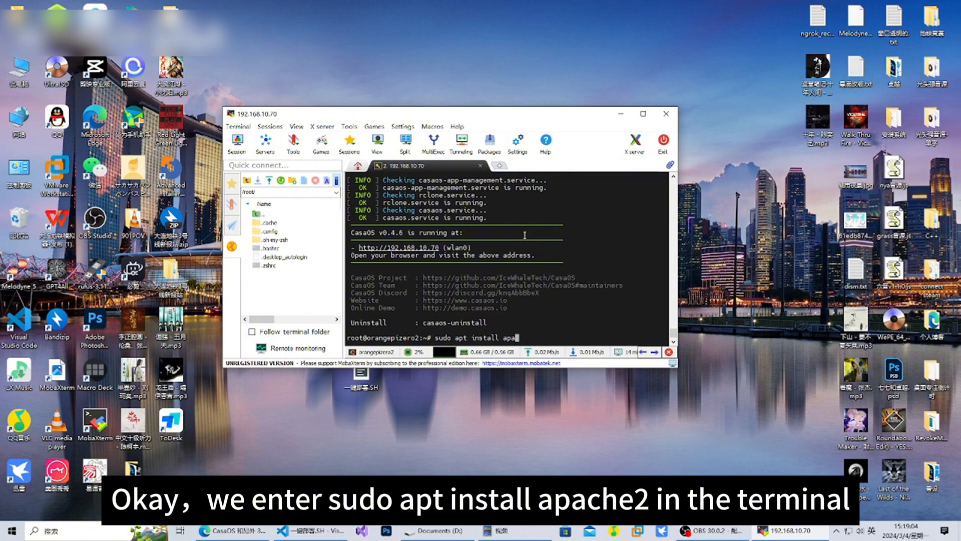
type("che2")
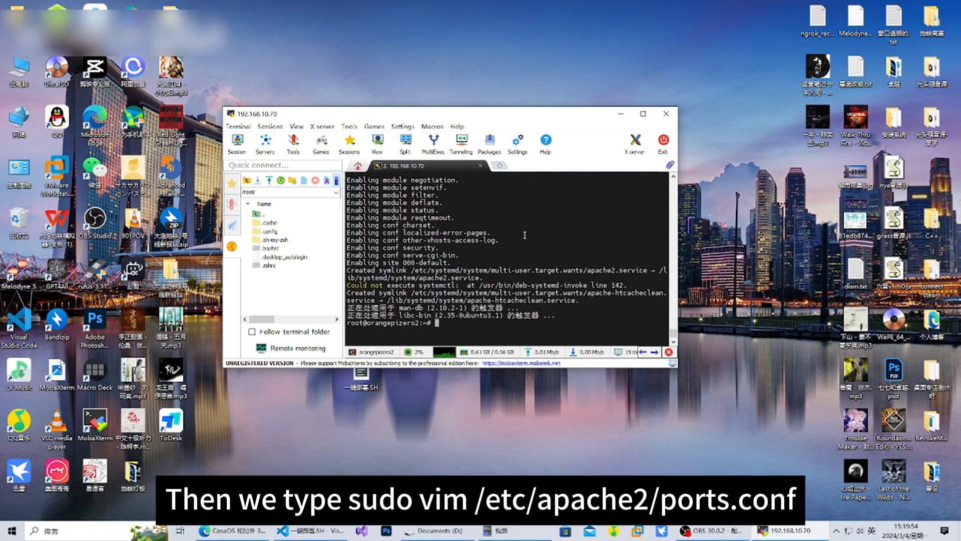
Open /etc/apache2/ports.conf in vim with sudo
type("sudo vim /")
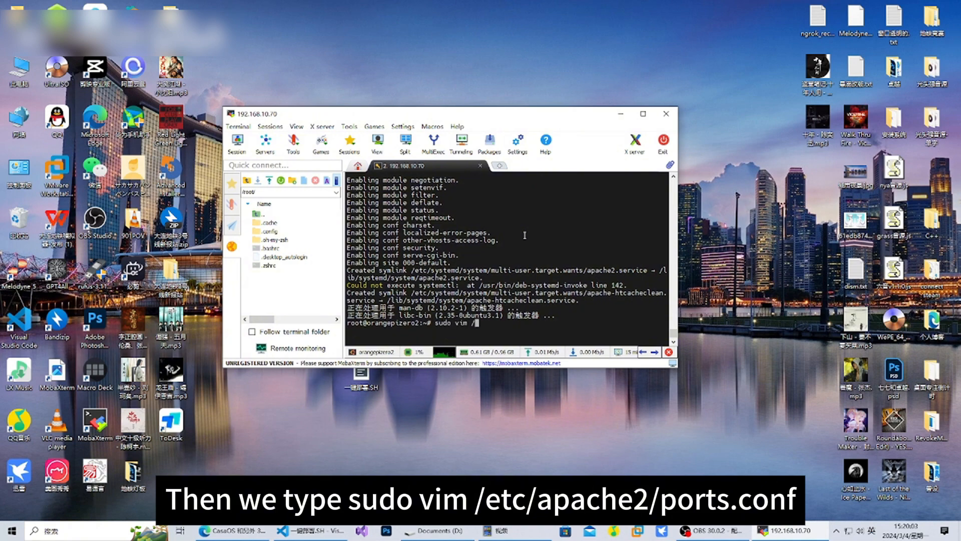
type("etc/")
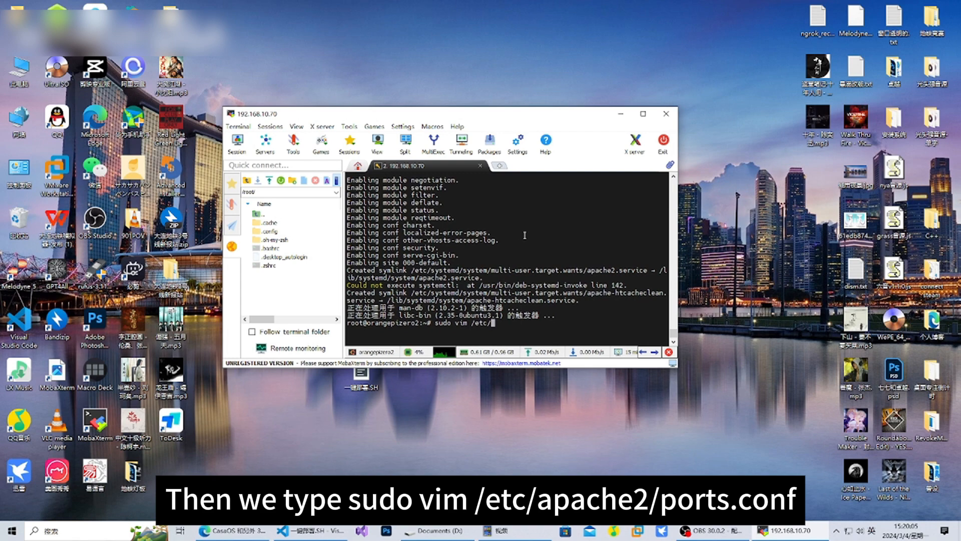
type("apache")
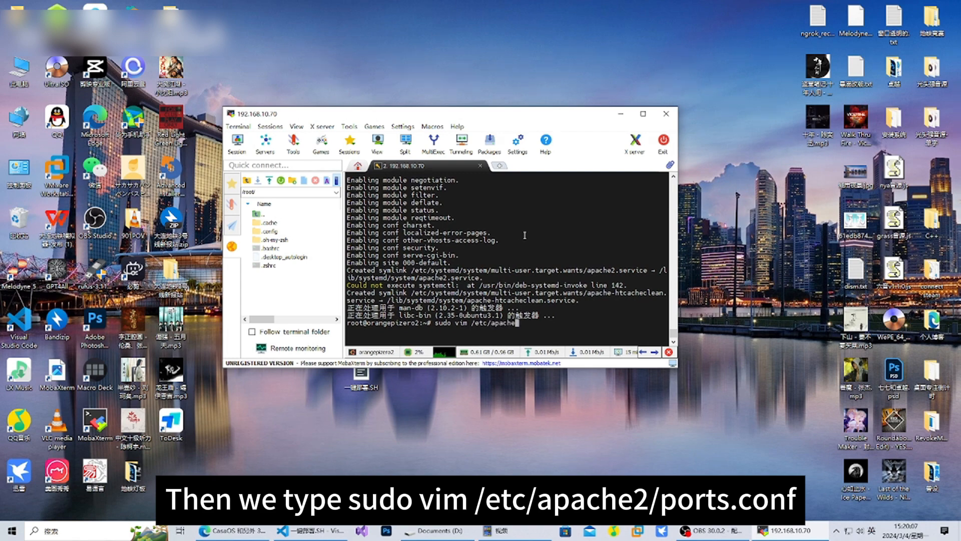
type("2")
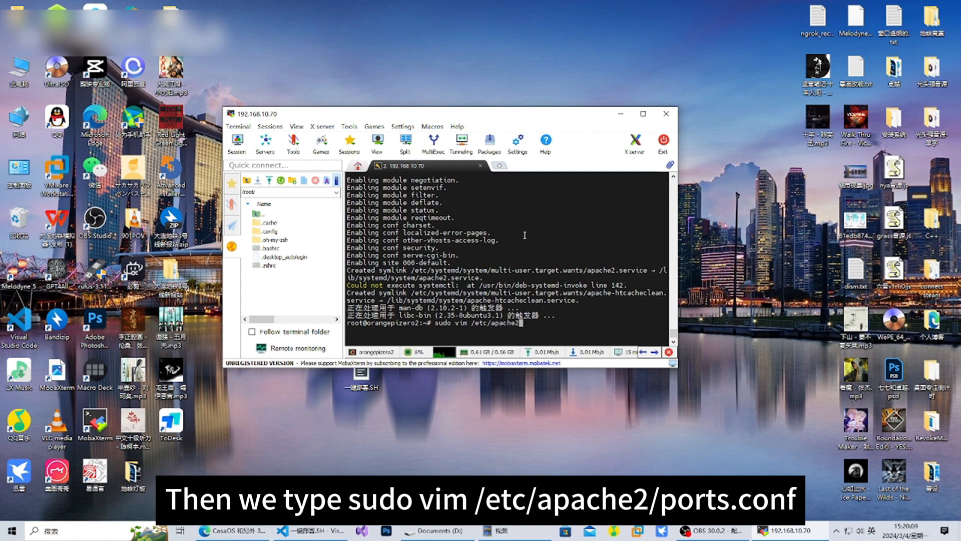
type("ports")
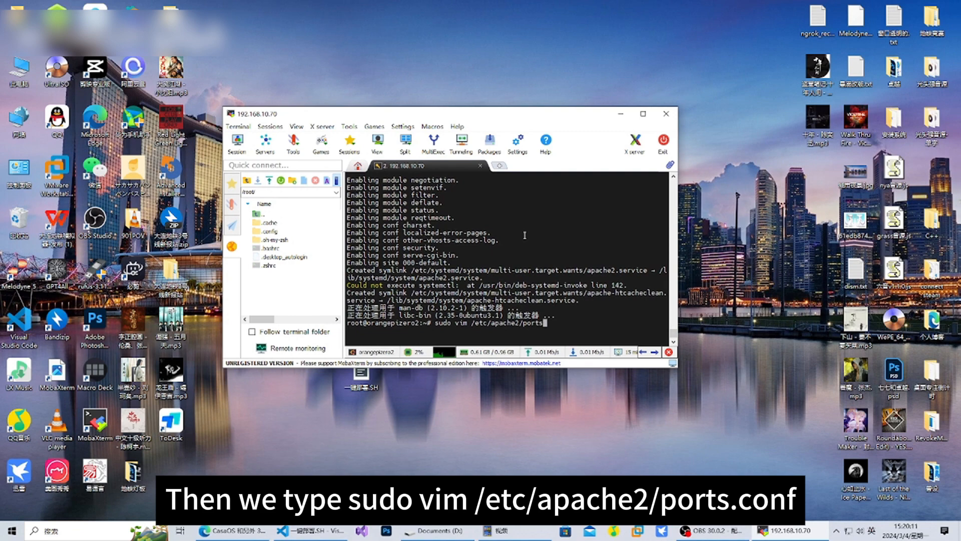
type(".")
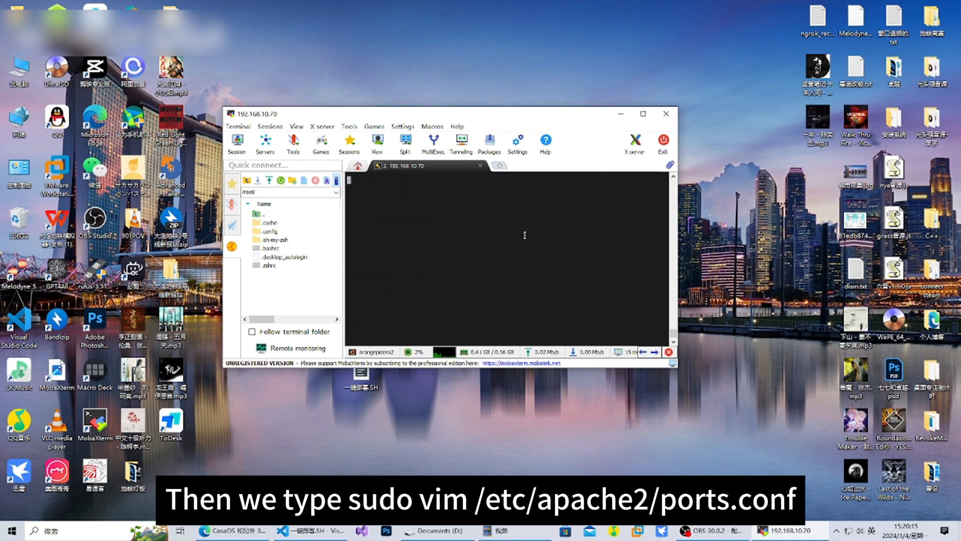
Edit /etc/apache2/ports.conf in vim to change Listen 80 to Listen 81 and save
type("sudo vim /etc/apache2/ports.conf")
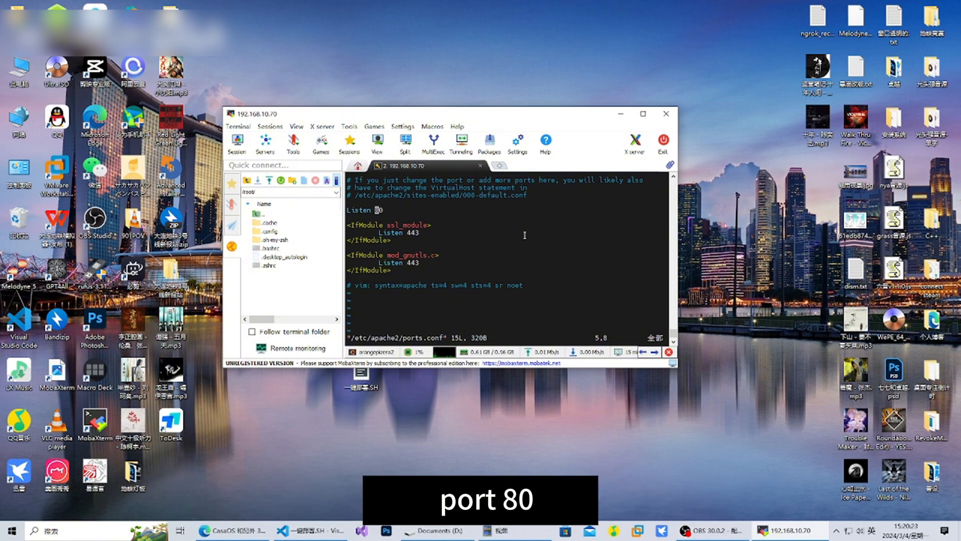
key("i")
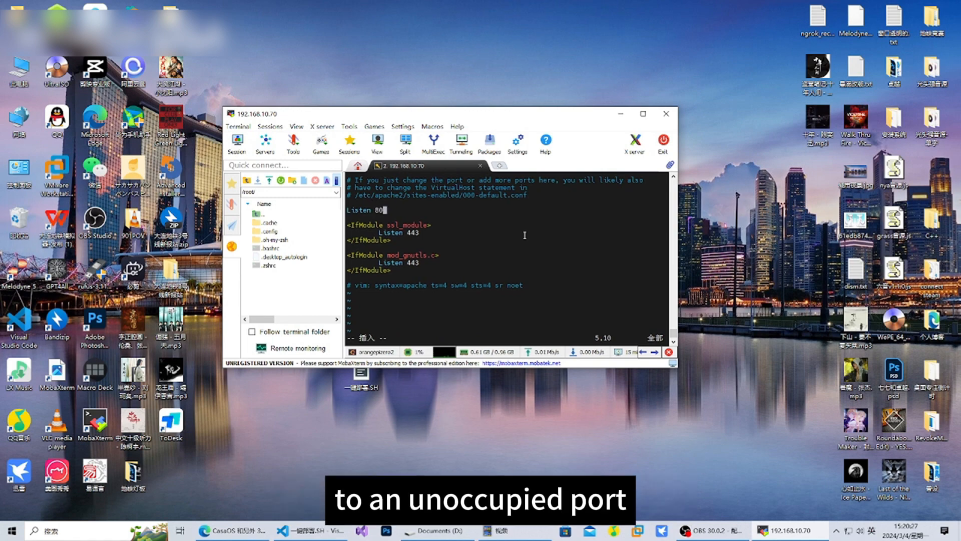
type("1")
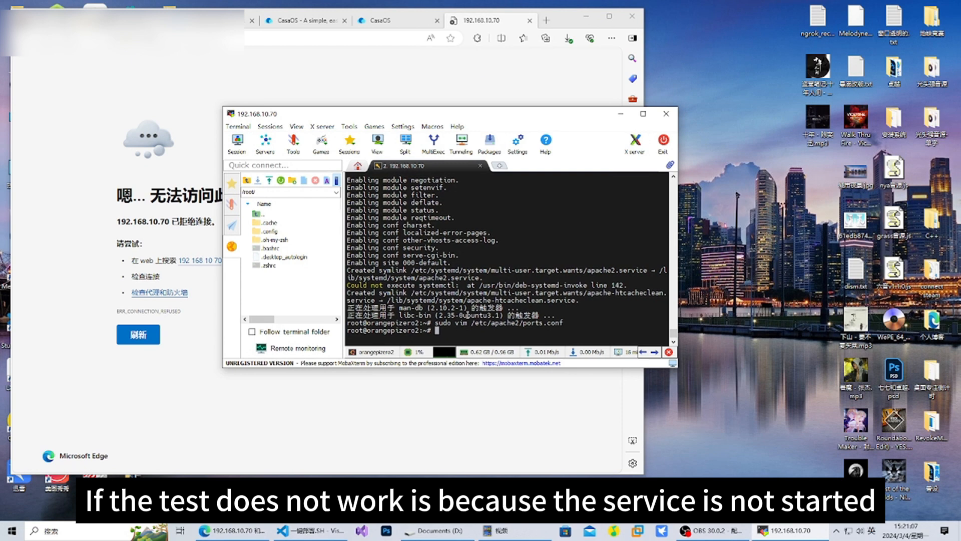
Start Apache2 with sudo systemctl start apache2 and enable it at boot
type("sudo")
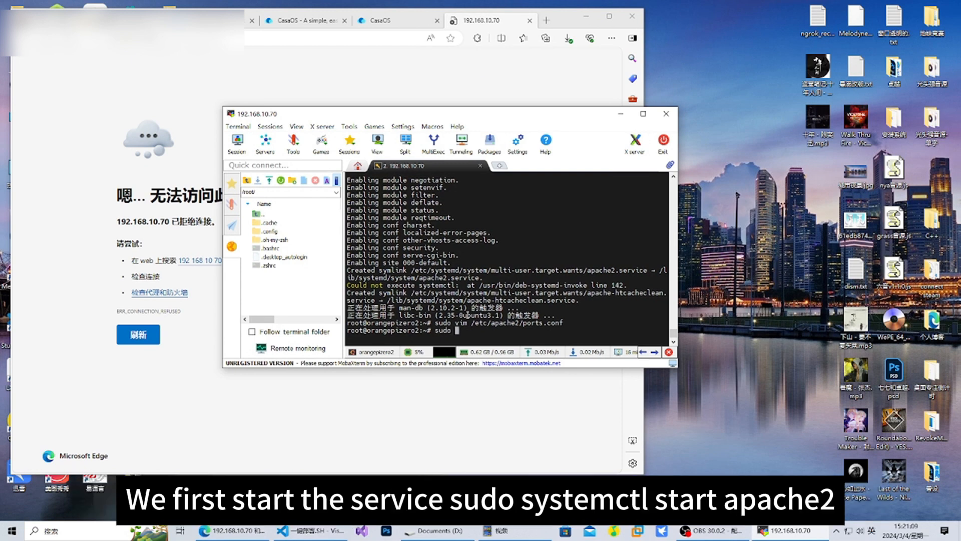
type("system")
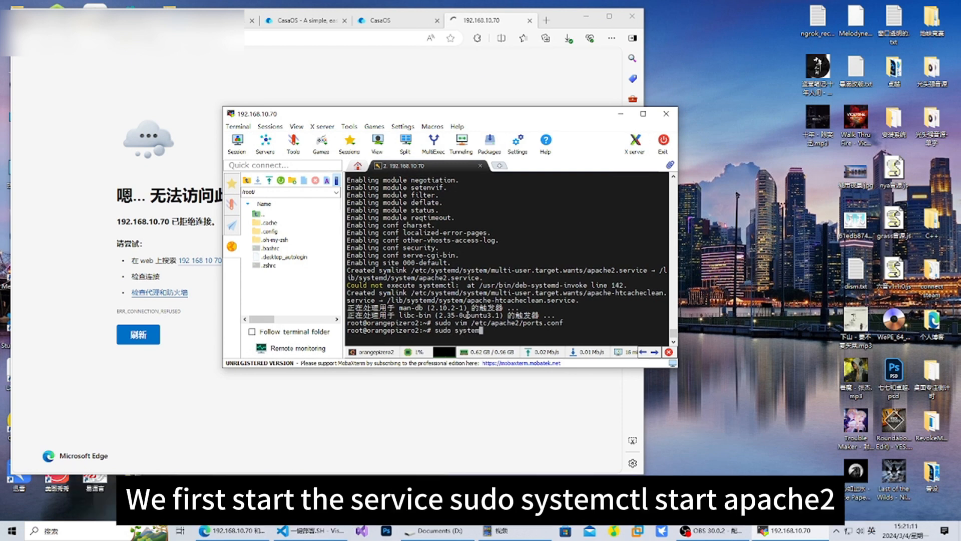
type("ctl")
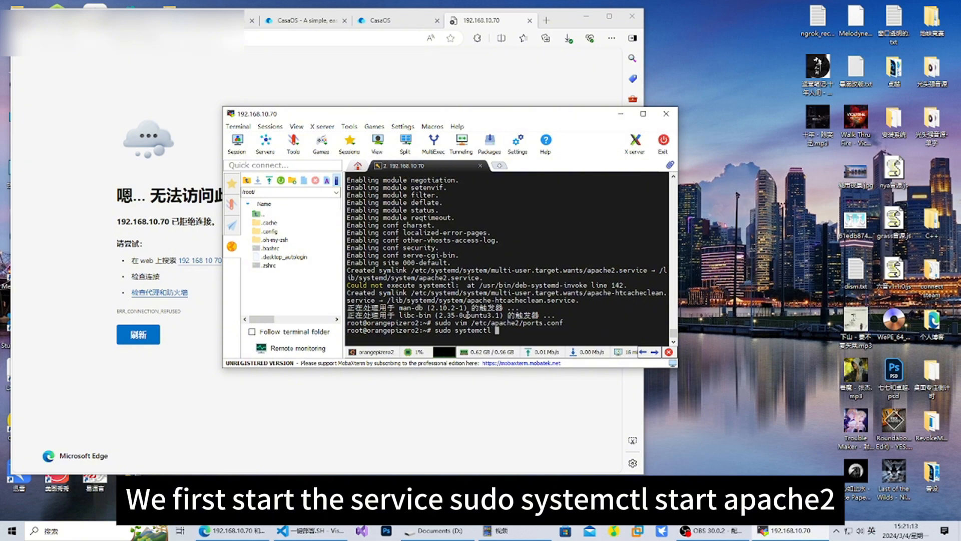
type("start apache2")
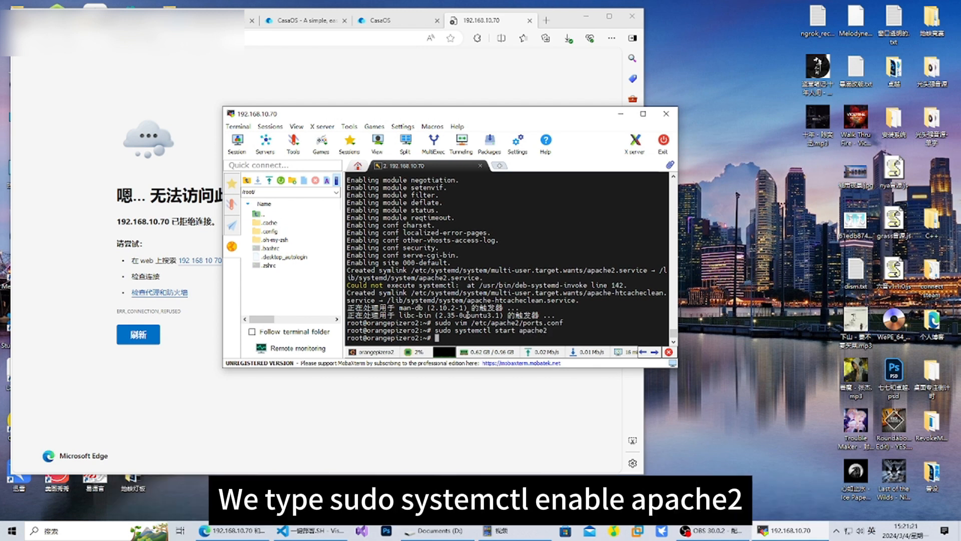
type("sudo systemct")
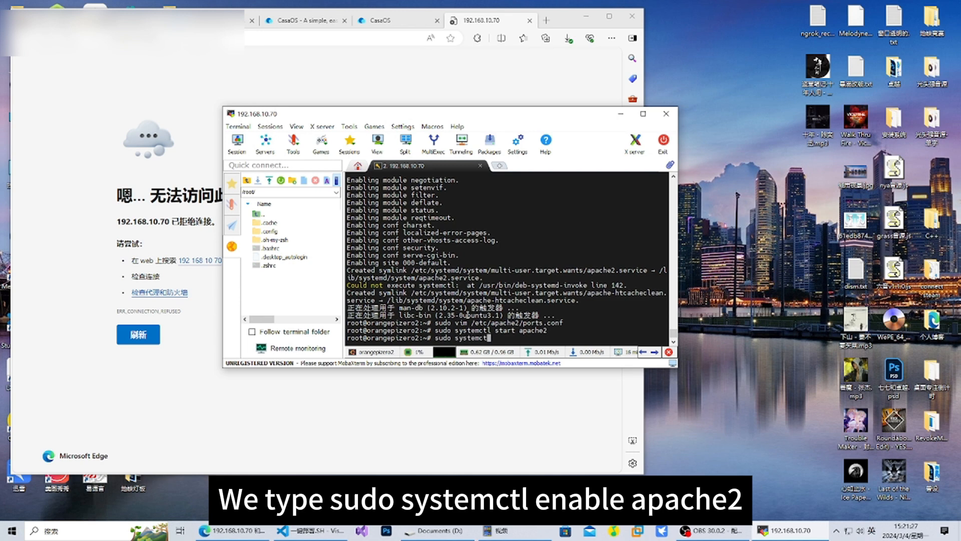
type("enable")
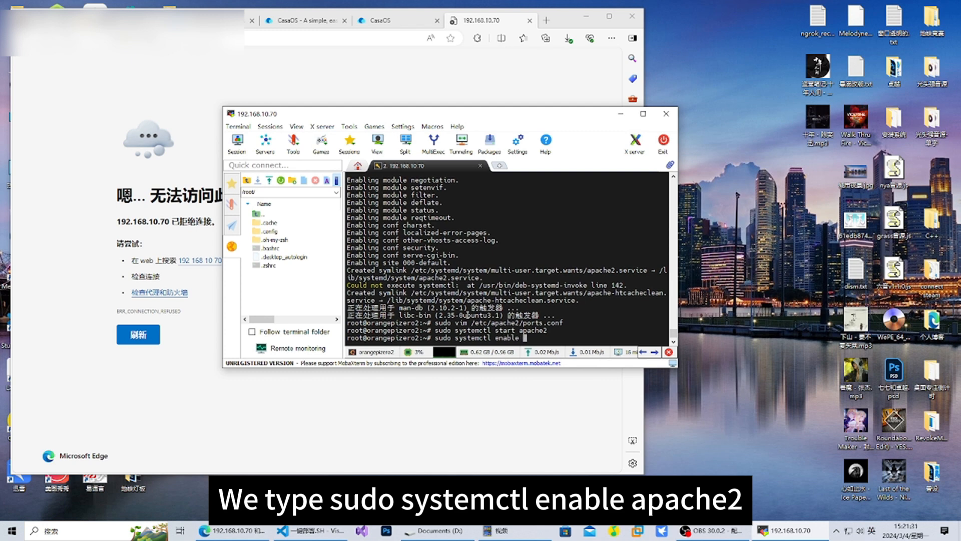
key("Return")
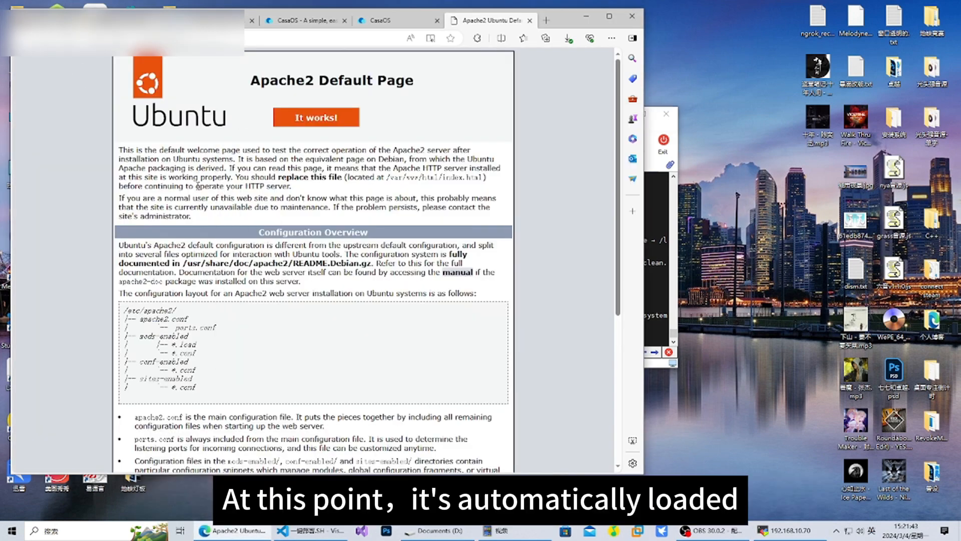
scroll("down", 3)
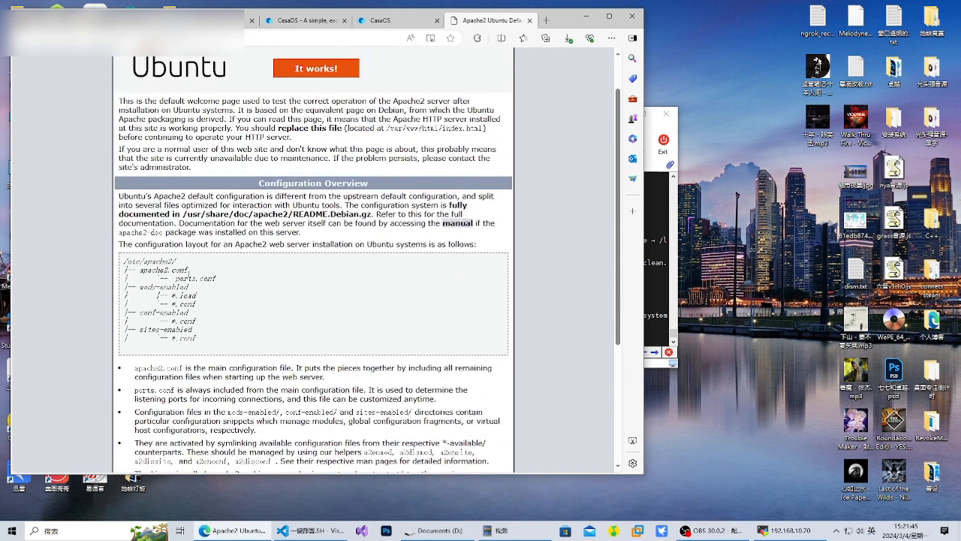
scroll("down", 3)
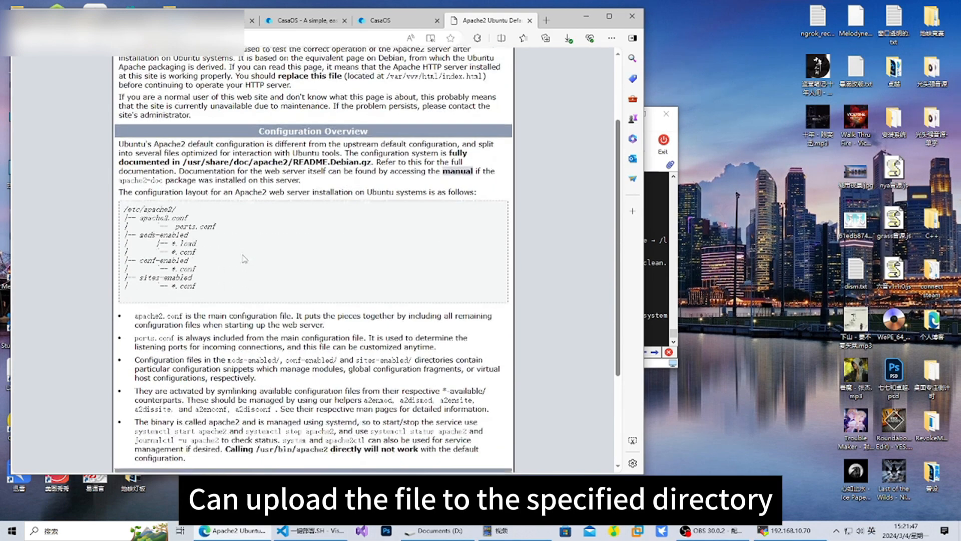
scroll("down", 3)
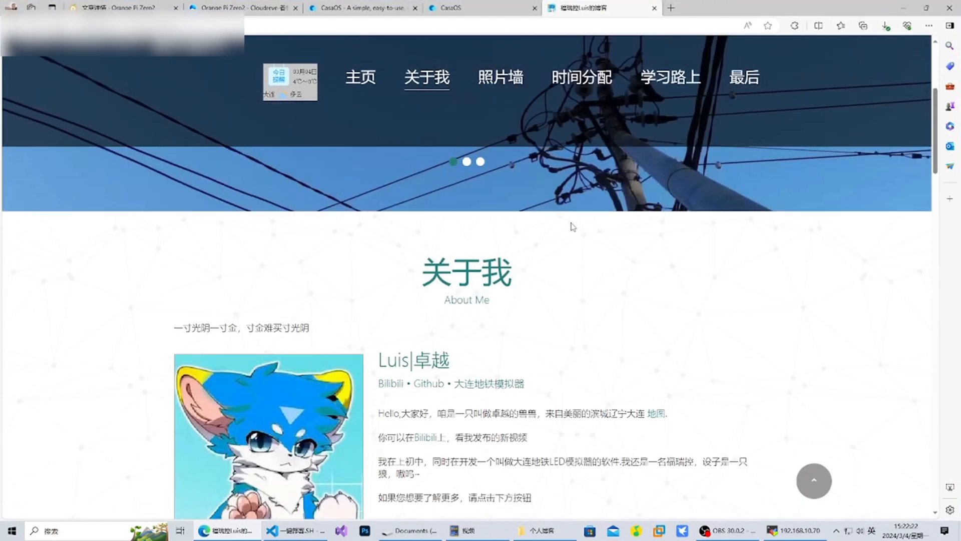
Scroll down the blog page to the About Me section and photo wall
scroll("down", 3)
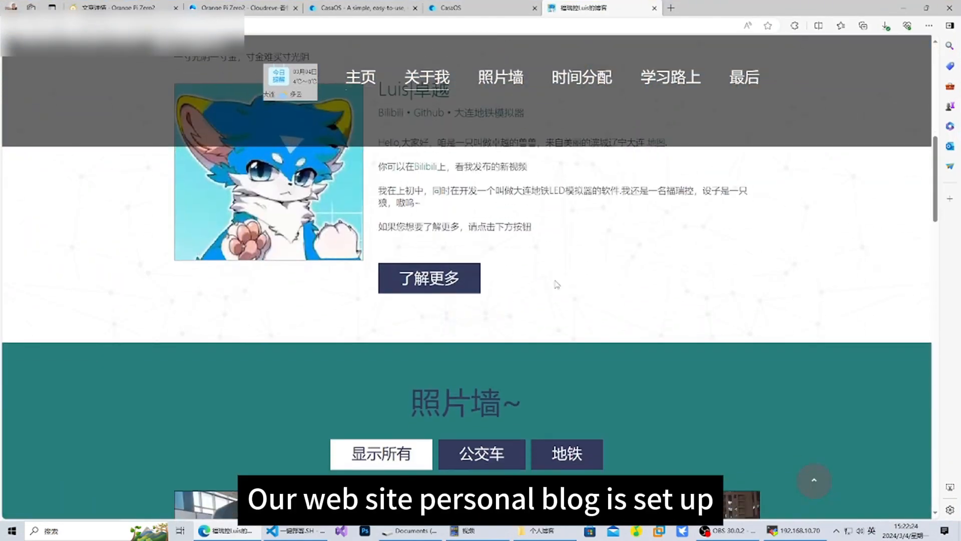